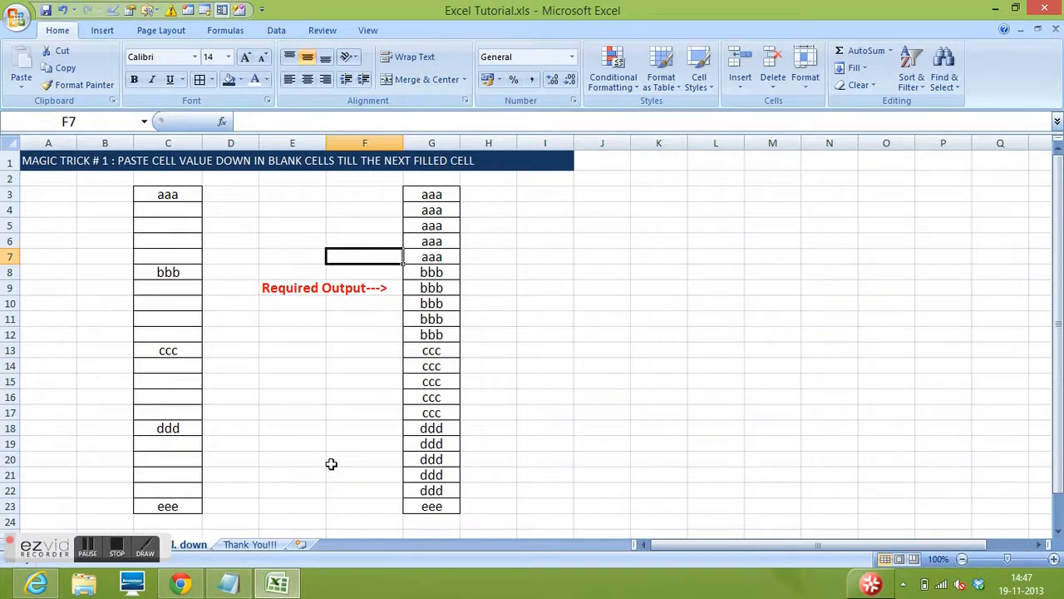
pyautogui.moveTo(290, 355)
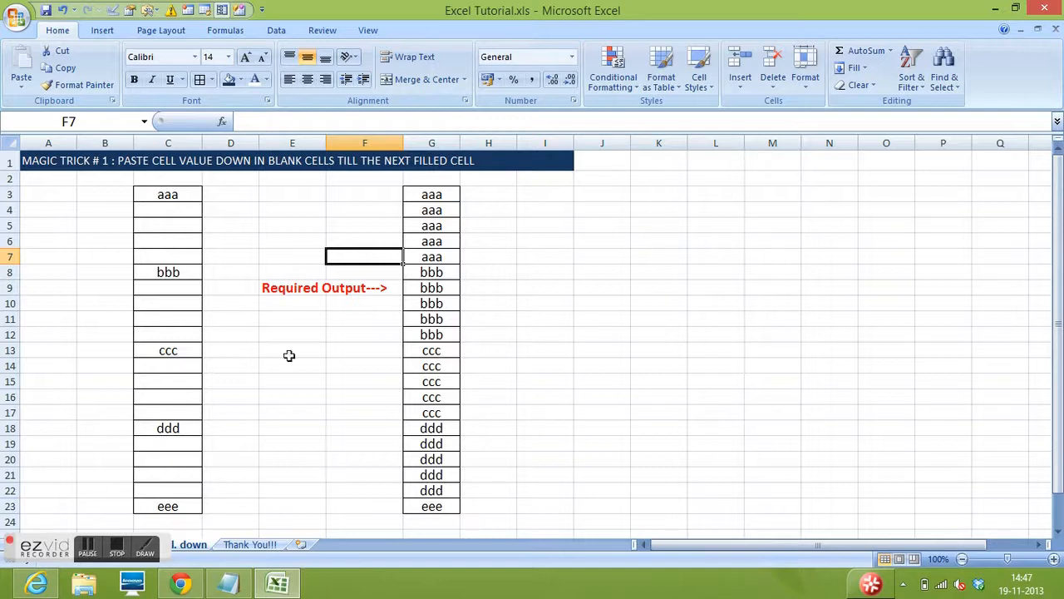
# Explore column C by selecting the aaa data range and the blank cells C4 to C7 below it.
pyautogui.moveTo(167, 193); pyautogui.dragTo(166, 209)
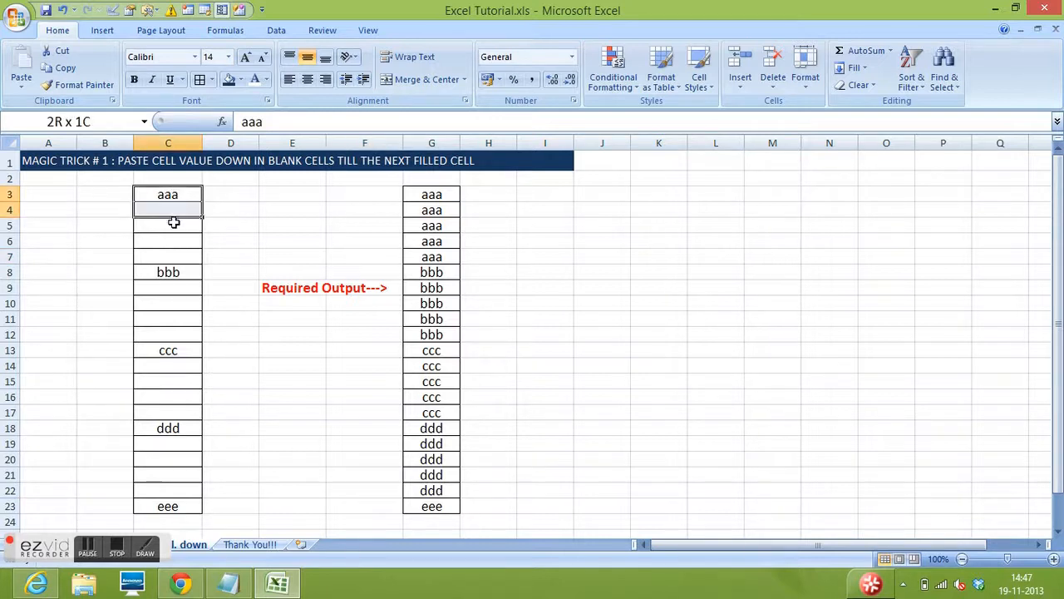
pyautogui.moveTo(168, 193); pyautogui.dragTo(168, 506)
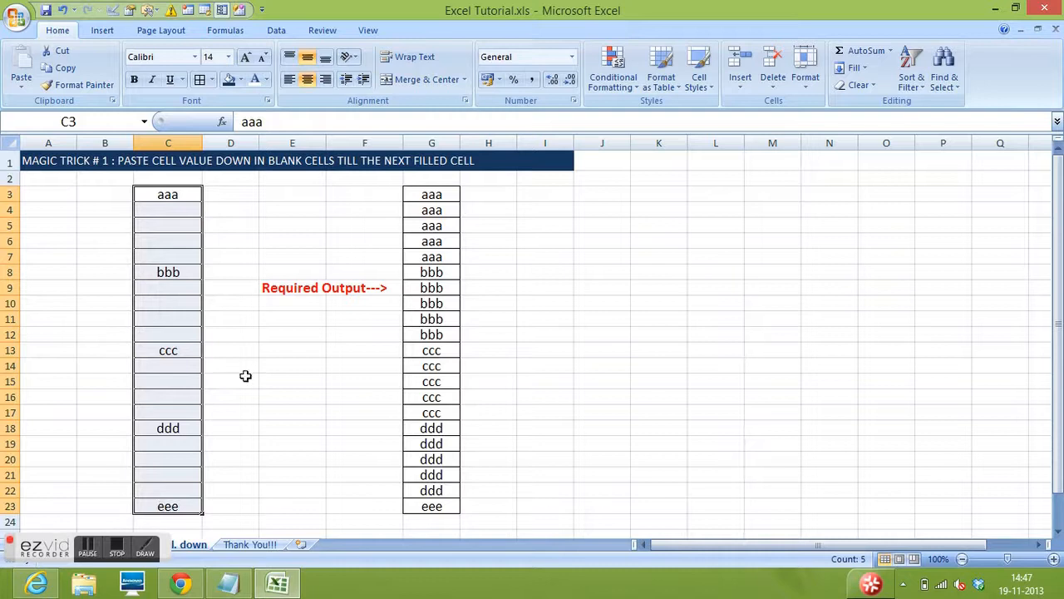
pyautogui.moveTo(406, 280)
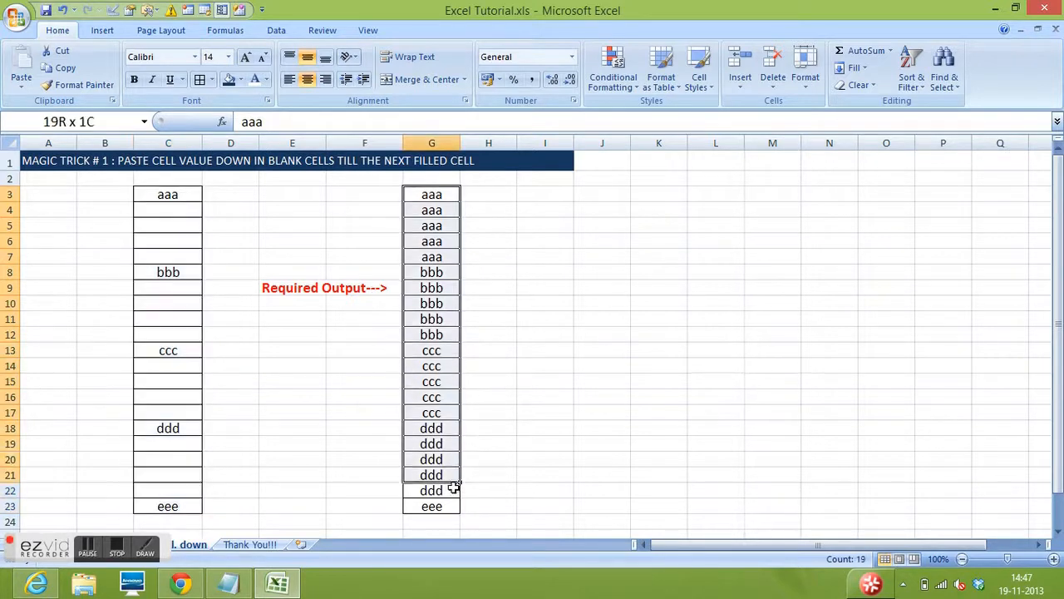
pyautogui.click(166, 319)
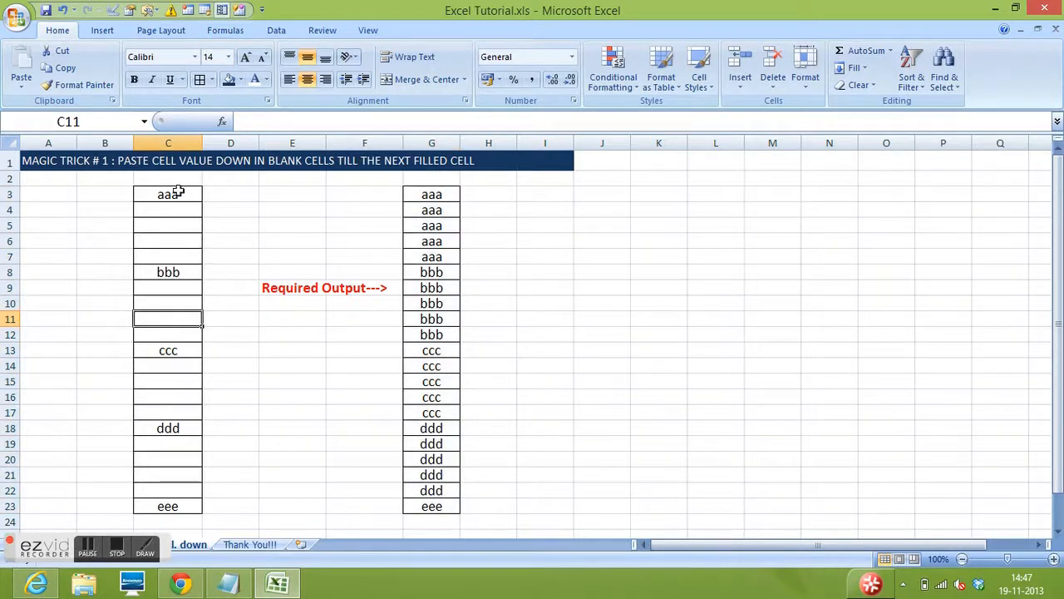
pyautogui.click(168, 192)
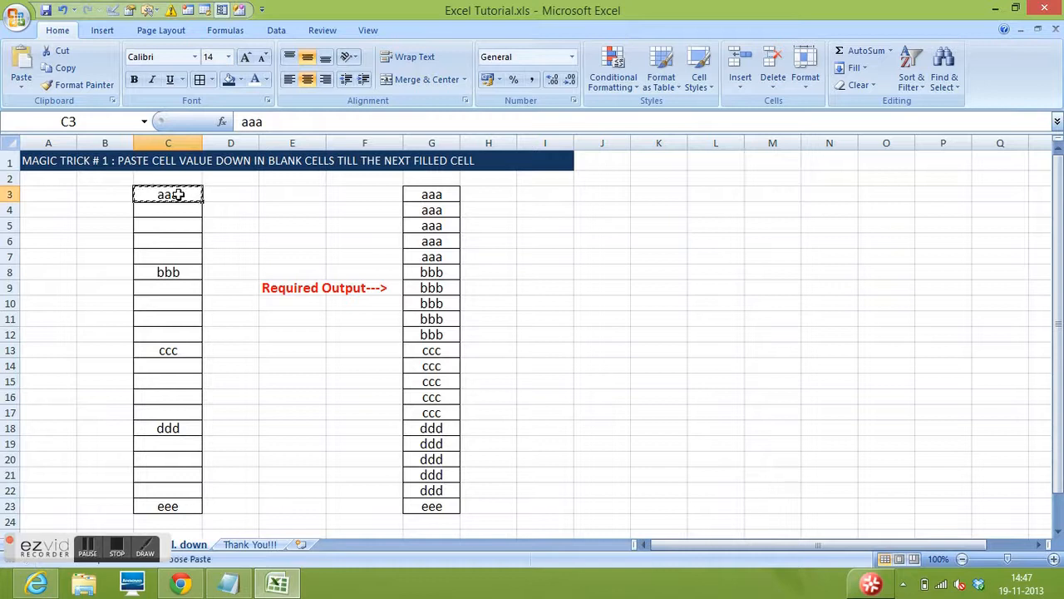
pyautogui.click(168, 210)
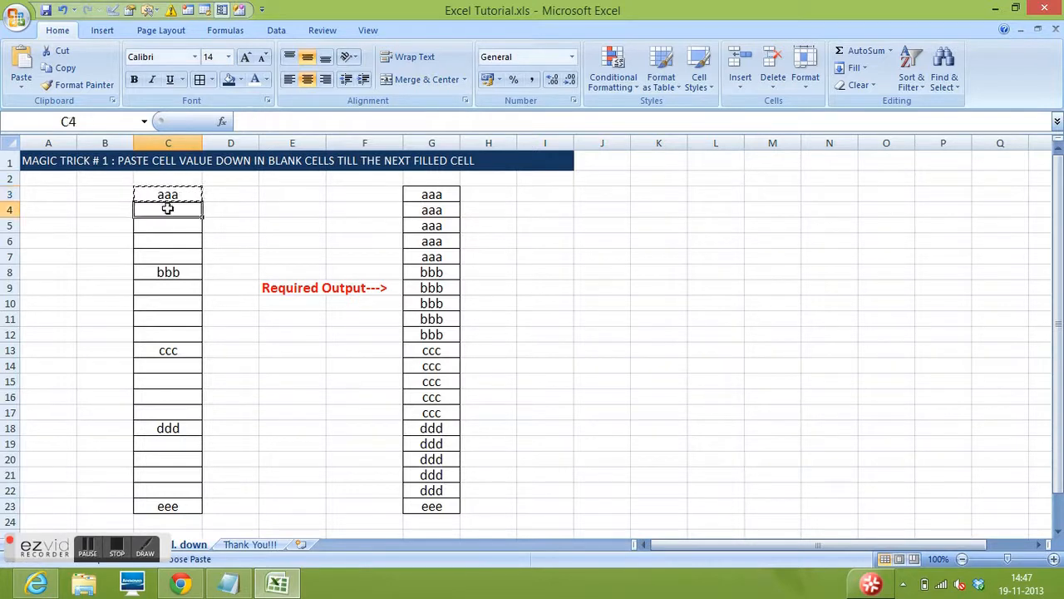
pyautogui.moveTo(167, 209); pyautogui.dragTo(168, 256)
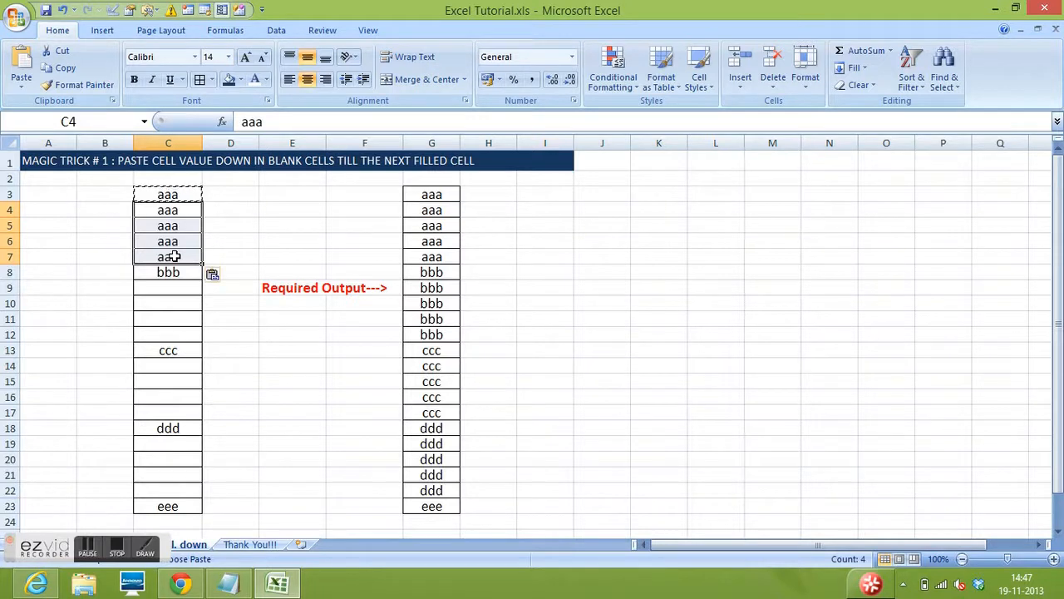
pyautogui.click(167, 273)
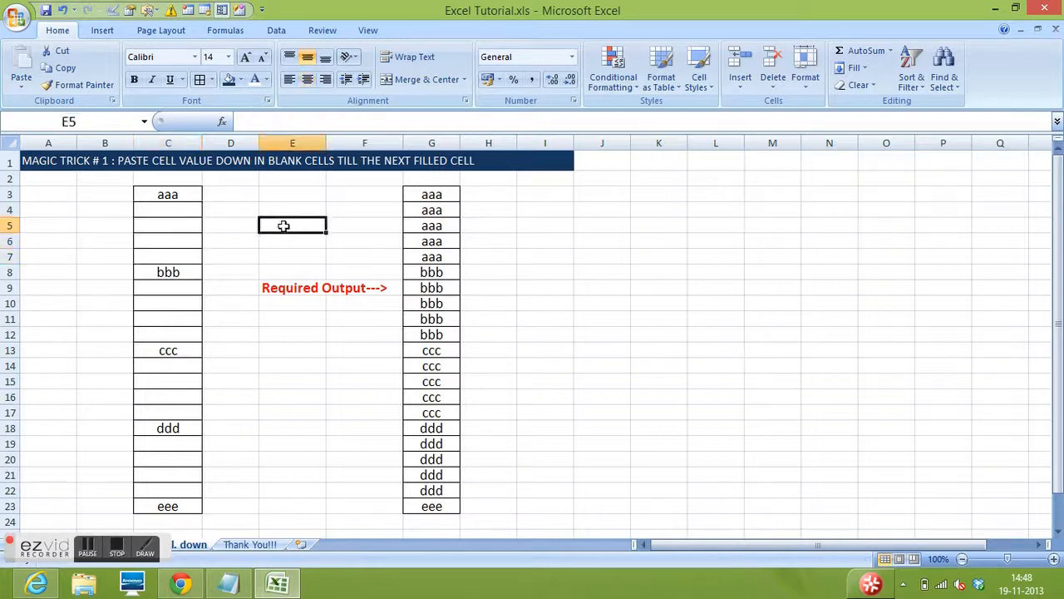
# Select the column C data range C3:C23 from aaa down to eee.
pyautogui.moveTo(167, 193); pyautogui.dragTo(167, 427)
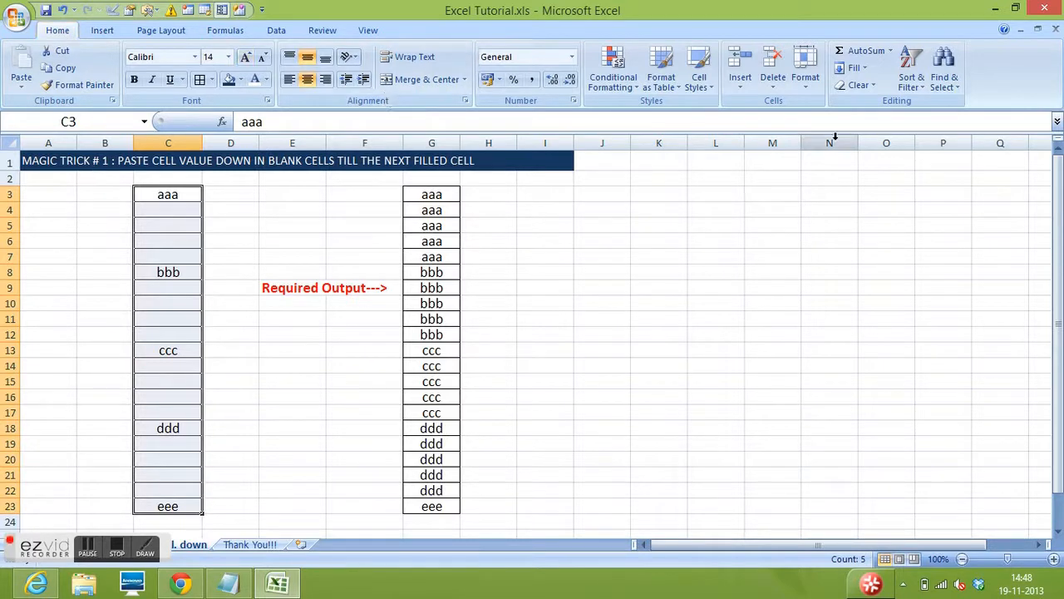
pyautogui.moveTo(921, 109)
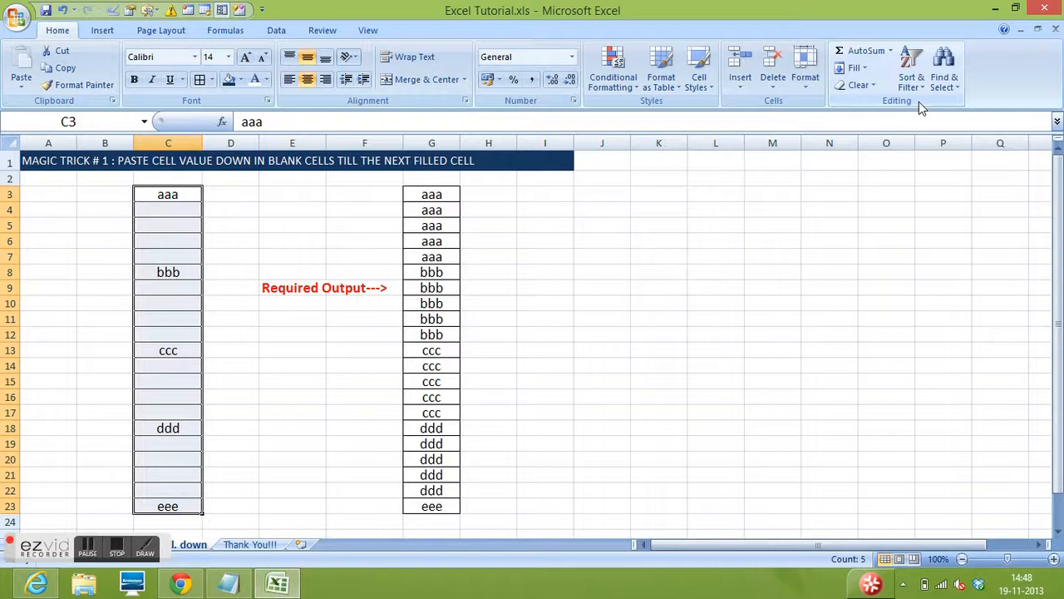
pyautogui.moveTo(944, 67)
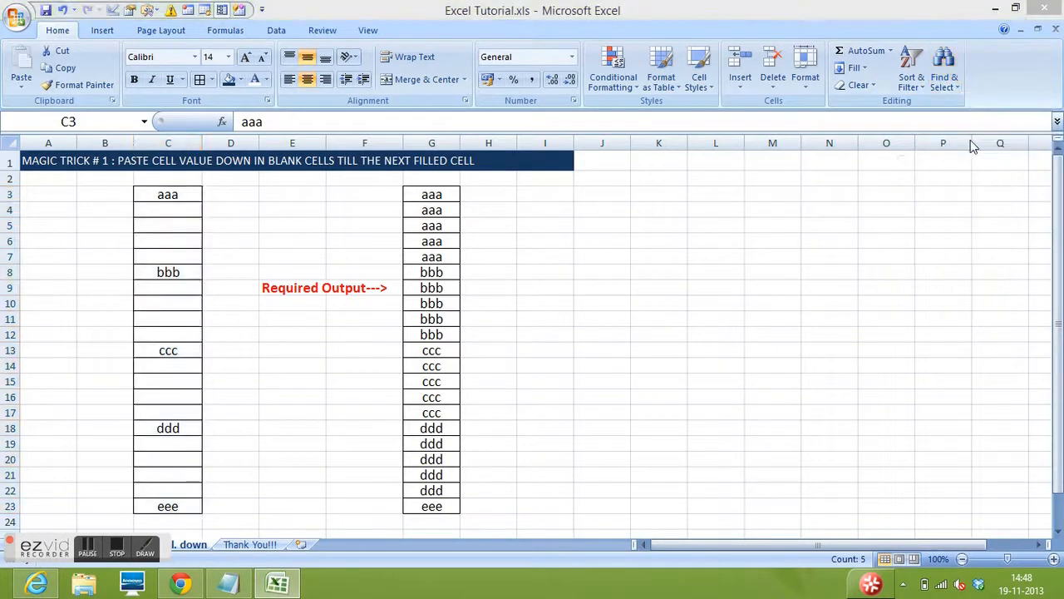
pyautogui.moveTo(961, 95)
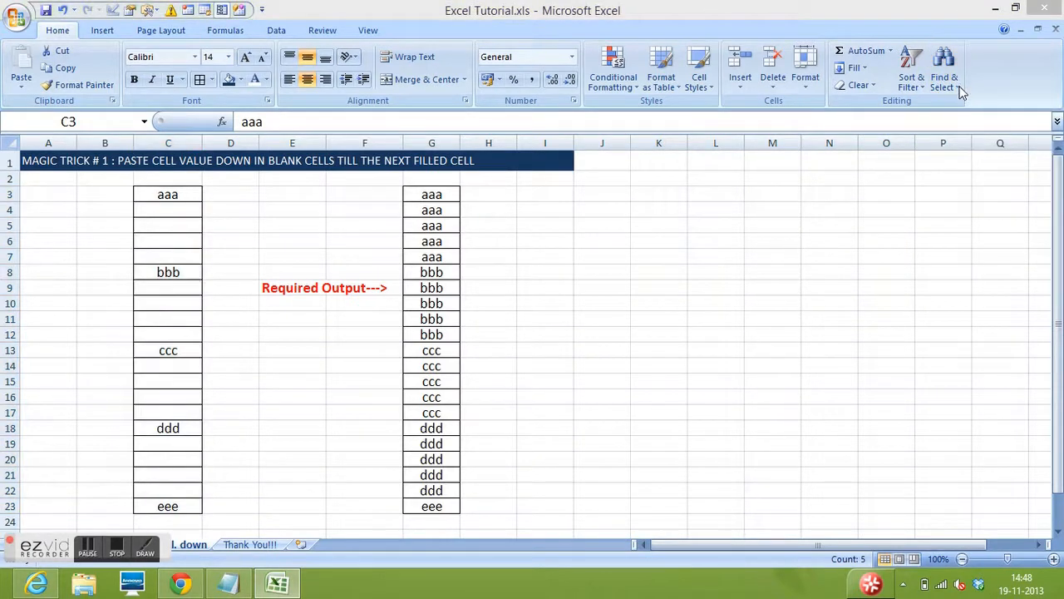
pyautogui.moveTo(951, 70)
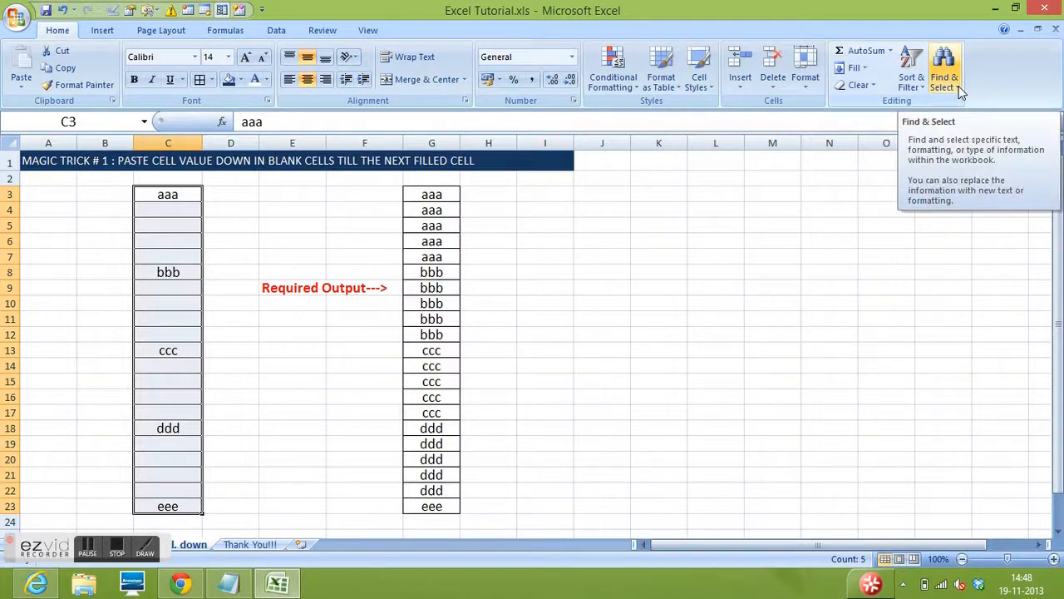
# Reach the Go To Special options for the selected range via Find & Select > Go To.
pyautogui.click(951, 70)
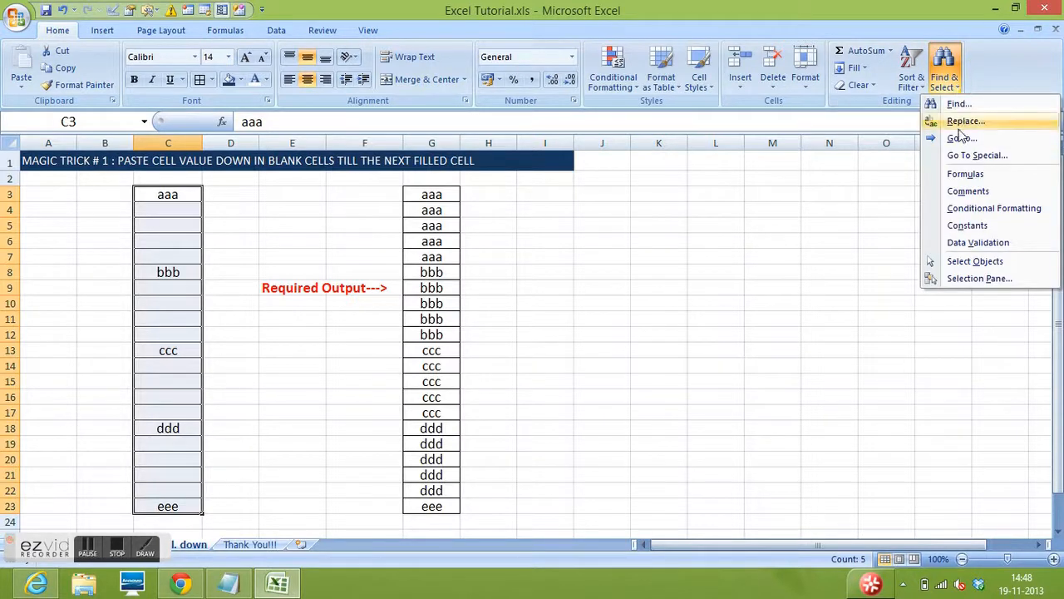
pyautogui.click(956, 138)
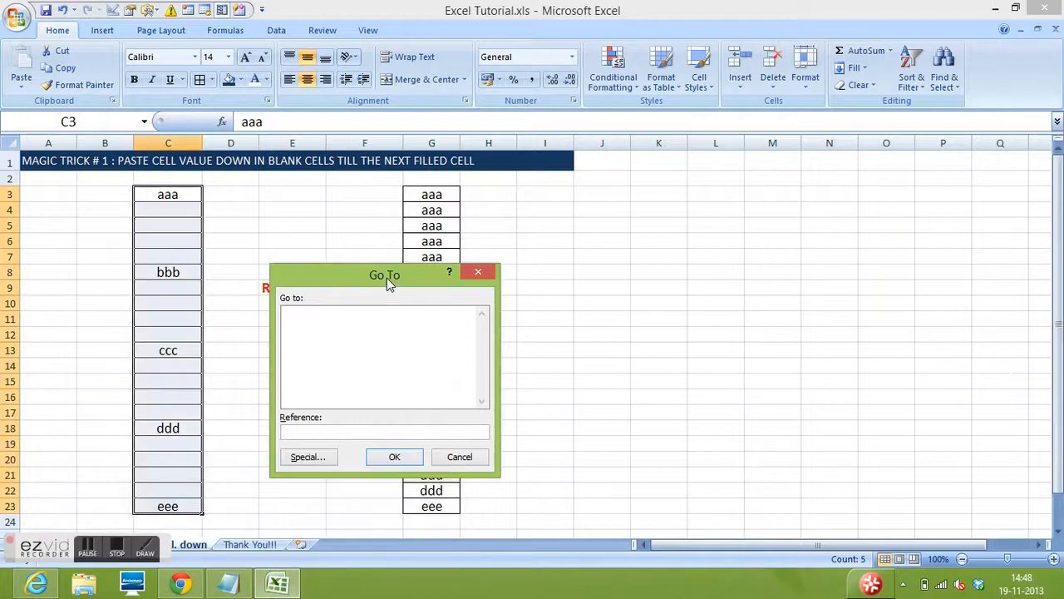
pyautogui.moveTo(384, 276); pyautogui.dragTo(695, 232)
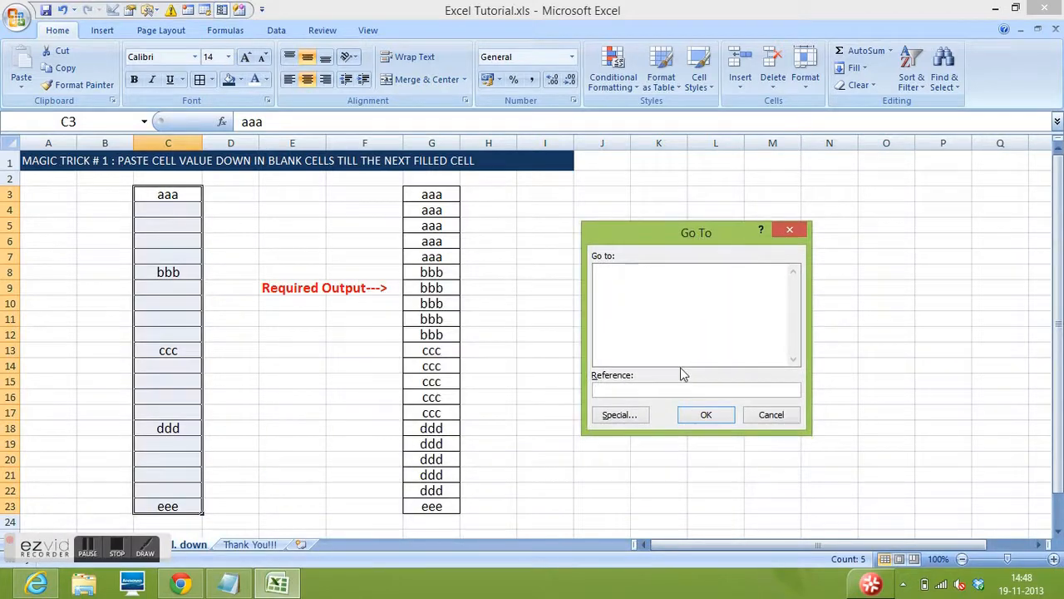
pyautogui.click(618, 414)
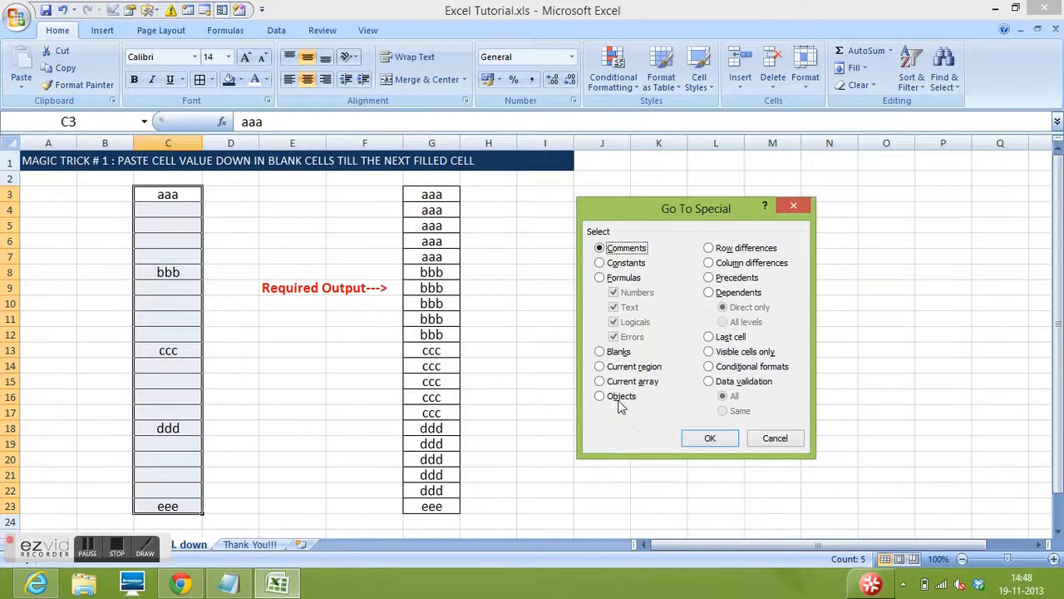
# Select only the Blanks within the column C range.
pyautogui.click(598, 351)
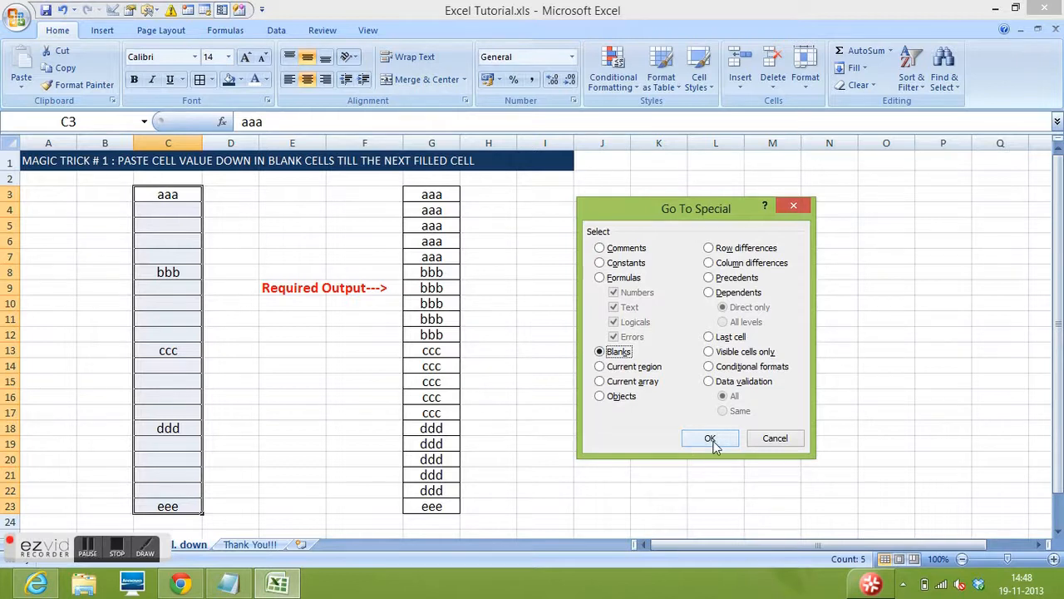
pyautogui.click(710, 438)
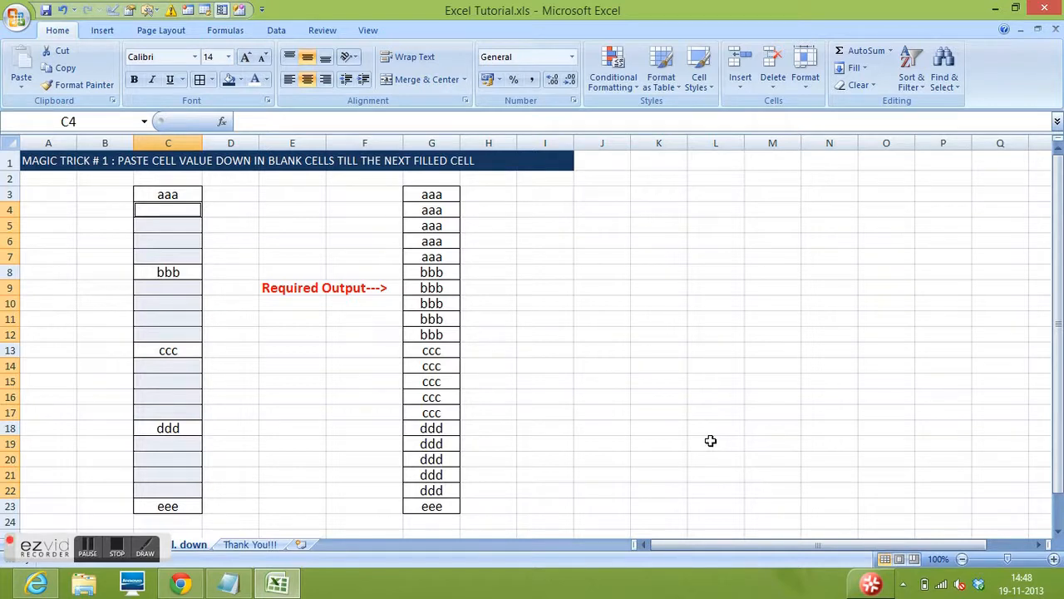
pyautogui.moveTo(225, 209)
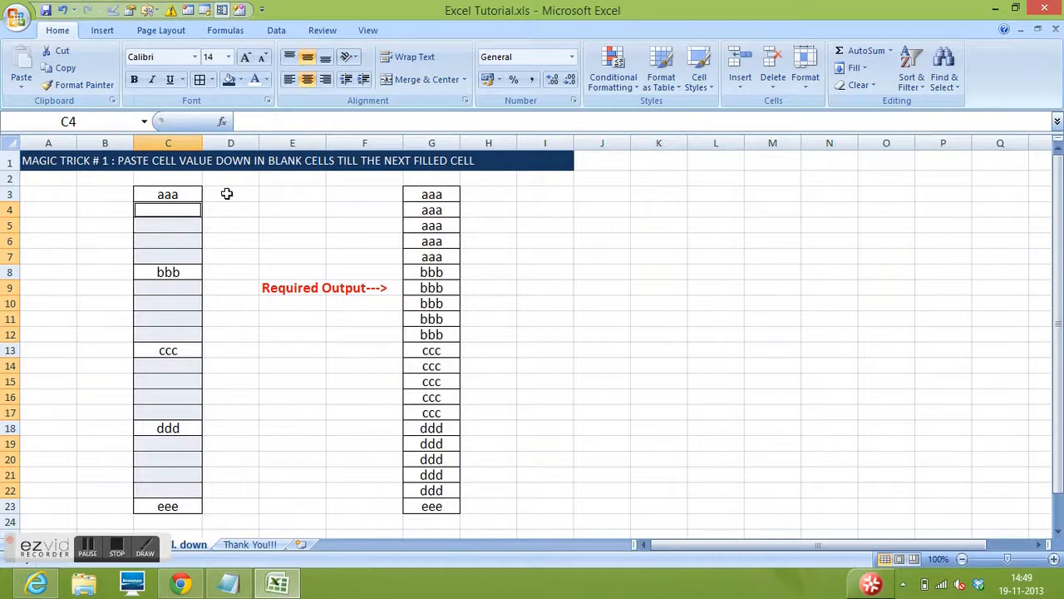
# Fill the blanks with =C3 so they repeat aaa, bbb, ccc, ddd, then show the Thank You!! sheet.
pyautogui.write('=C3')
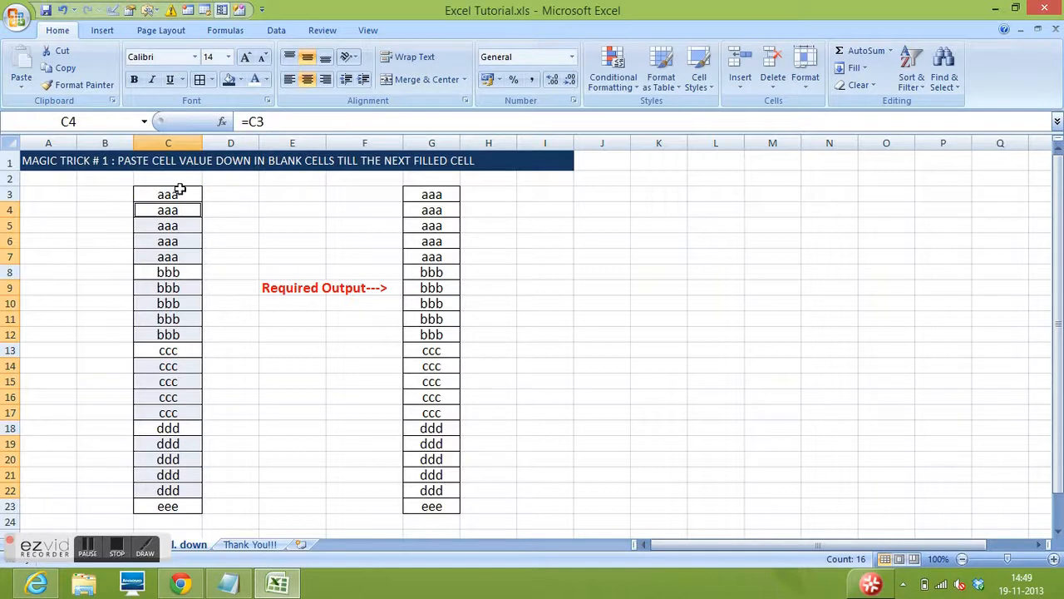
pyautogui.click(166, 193)
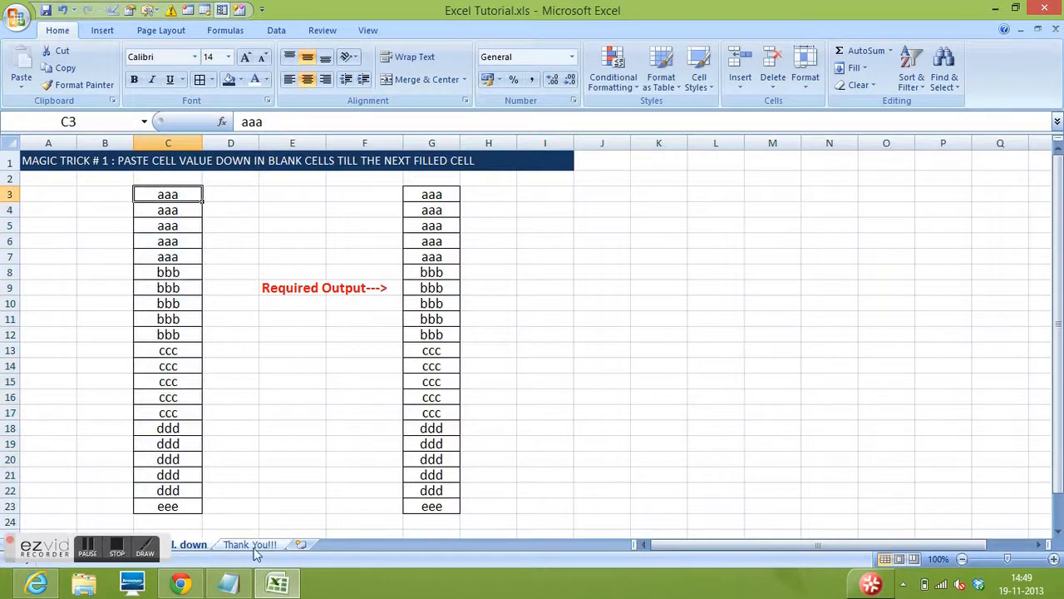
pyautogui.click(253, 545)
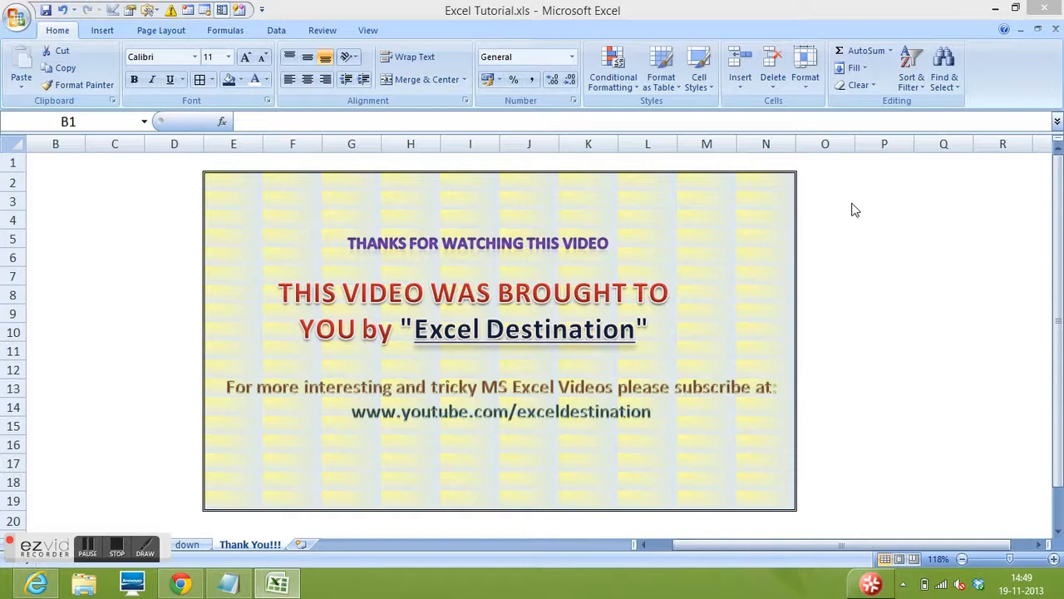